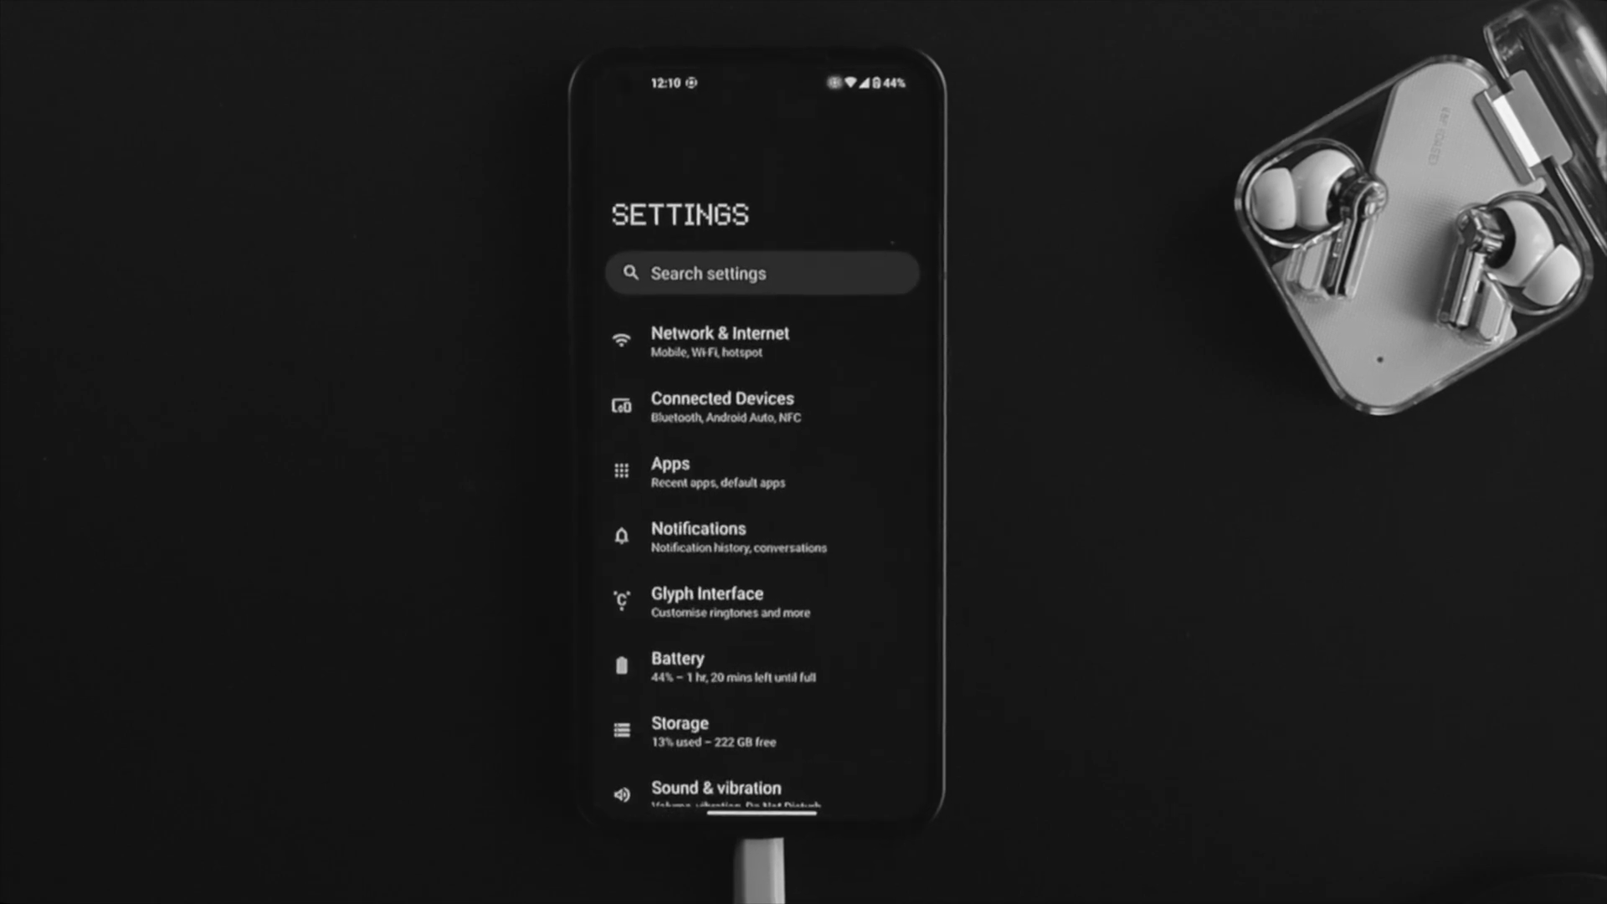
Scroll through the app list and open the phone's Settings.
scroll(down, 3)
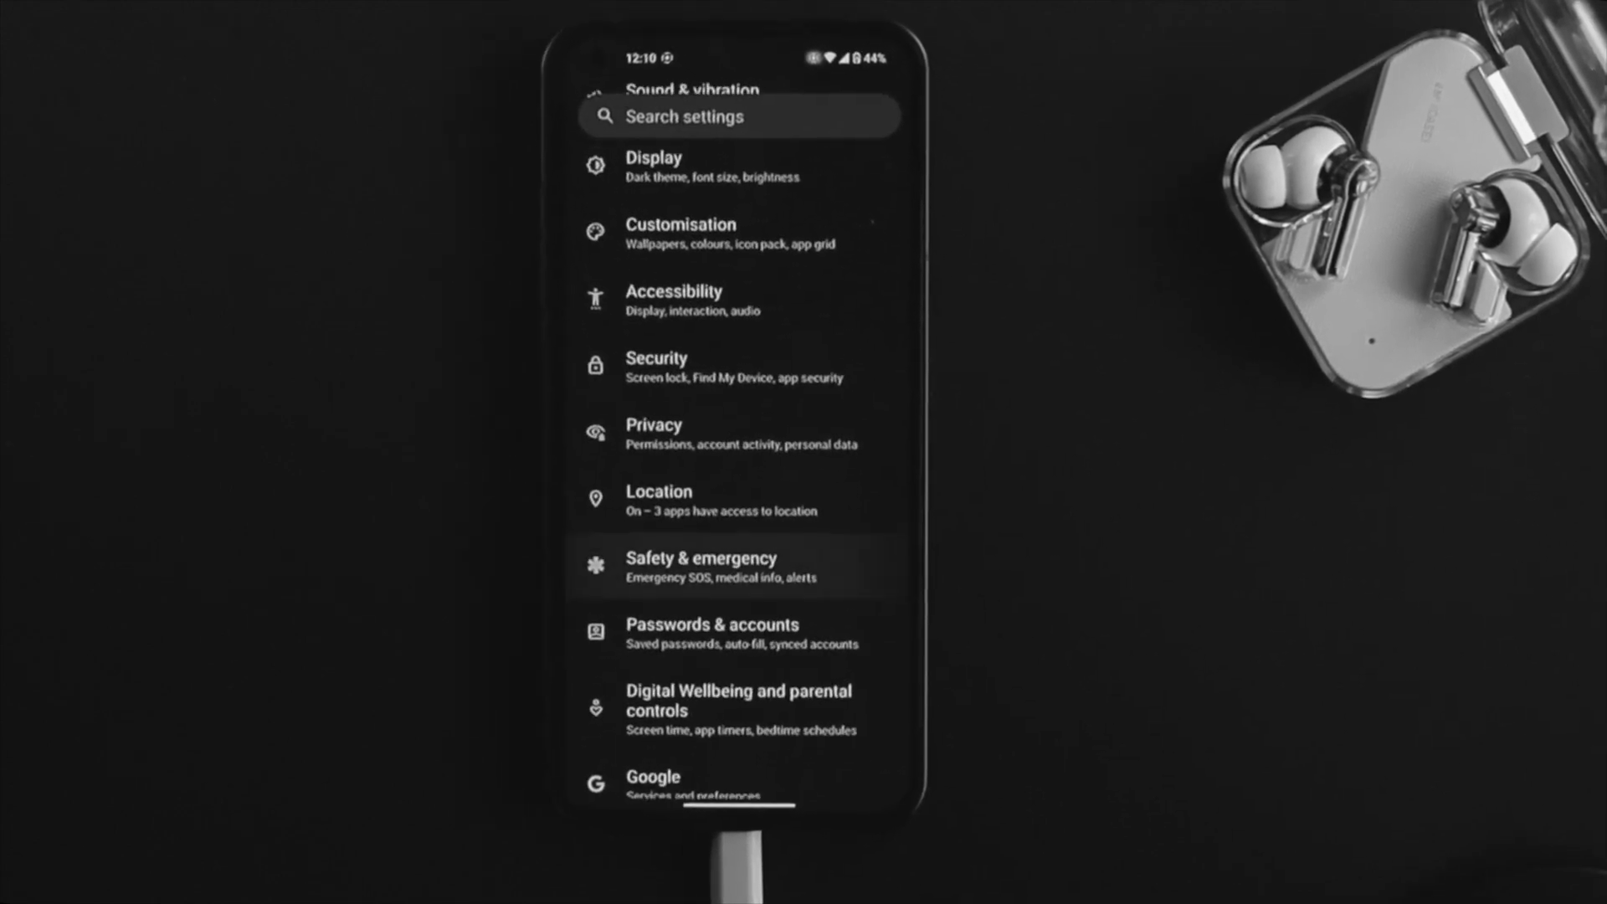
scroll(down, 3)
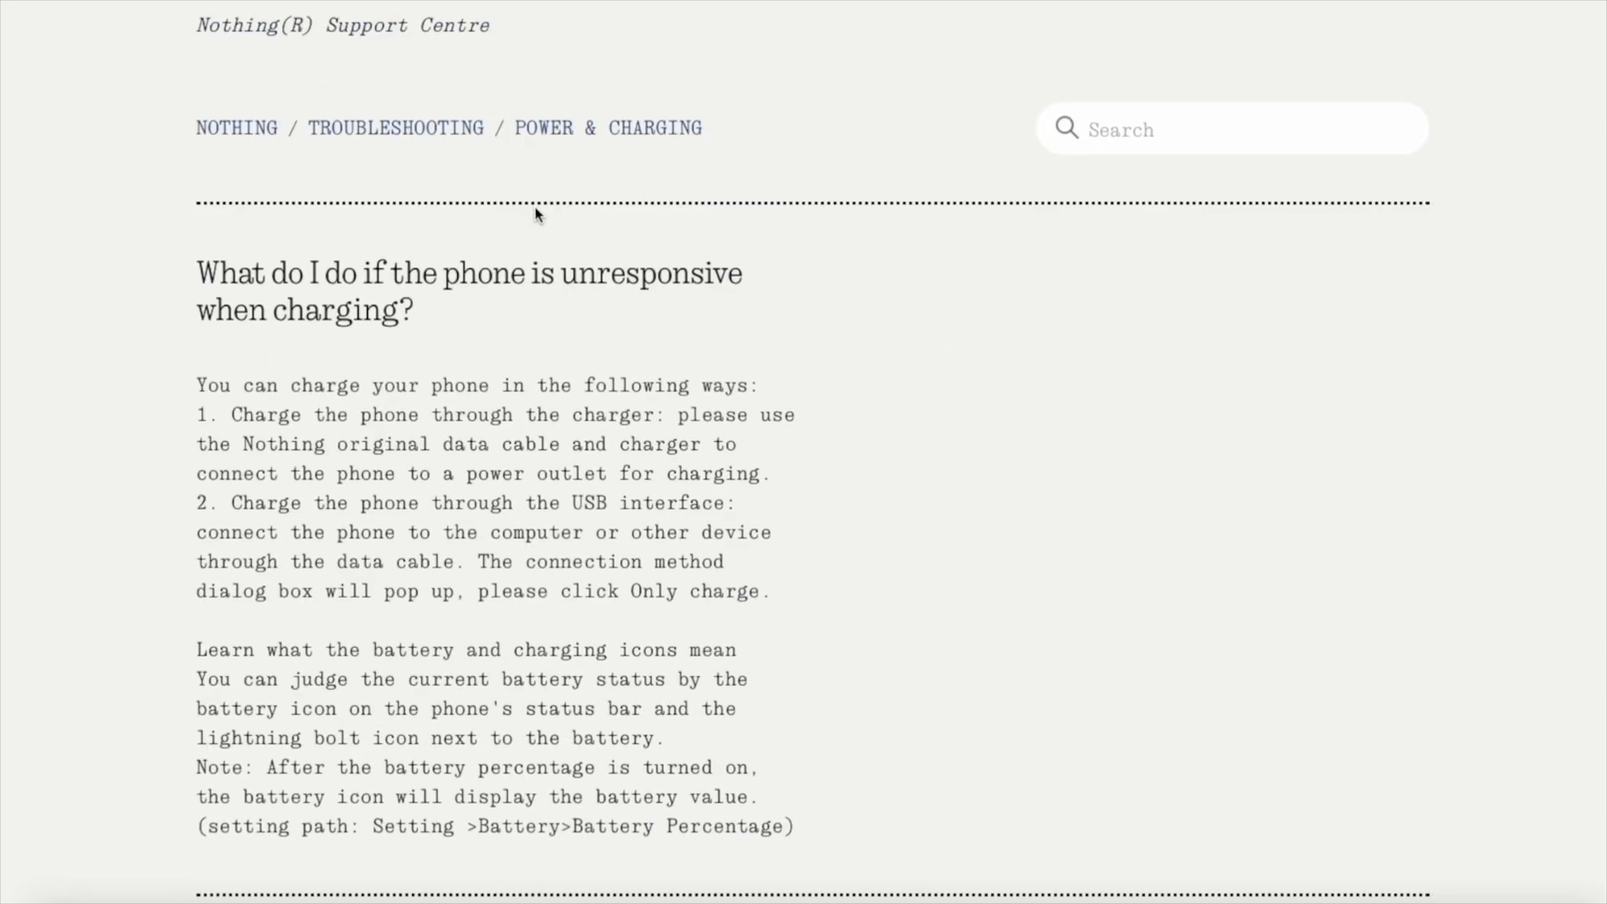
scroll(down, 3)
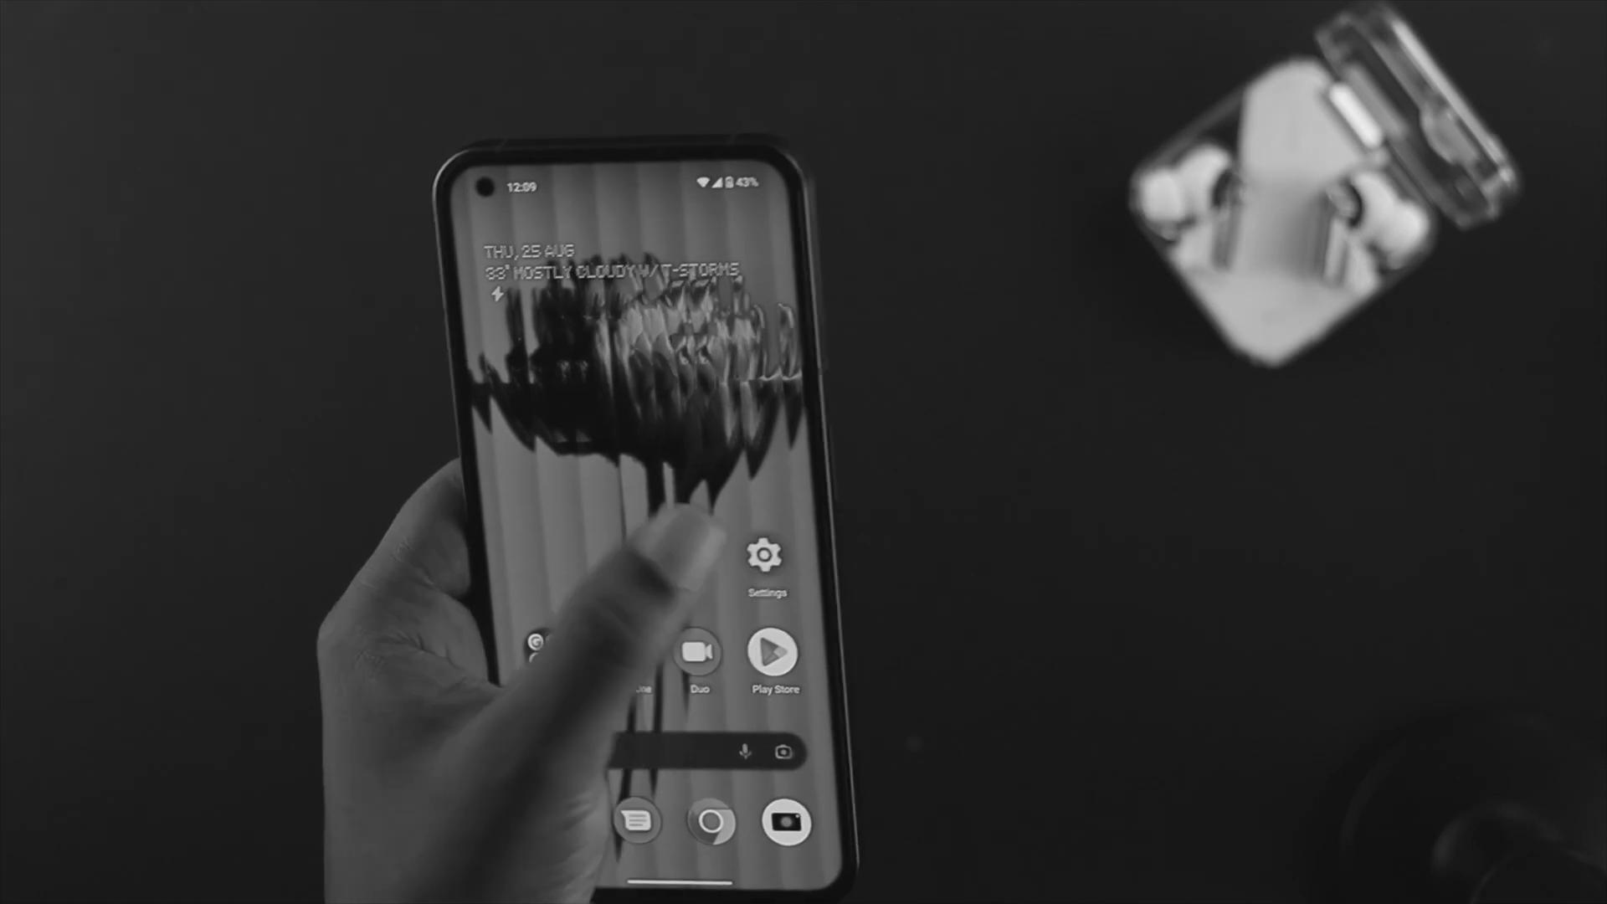
click(765, 556)
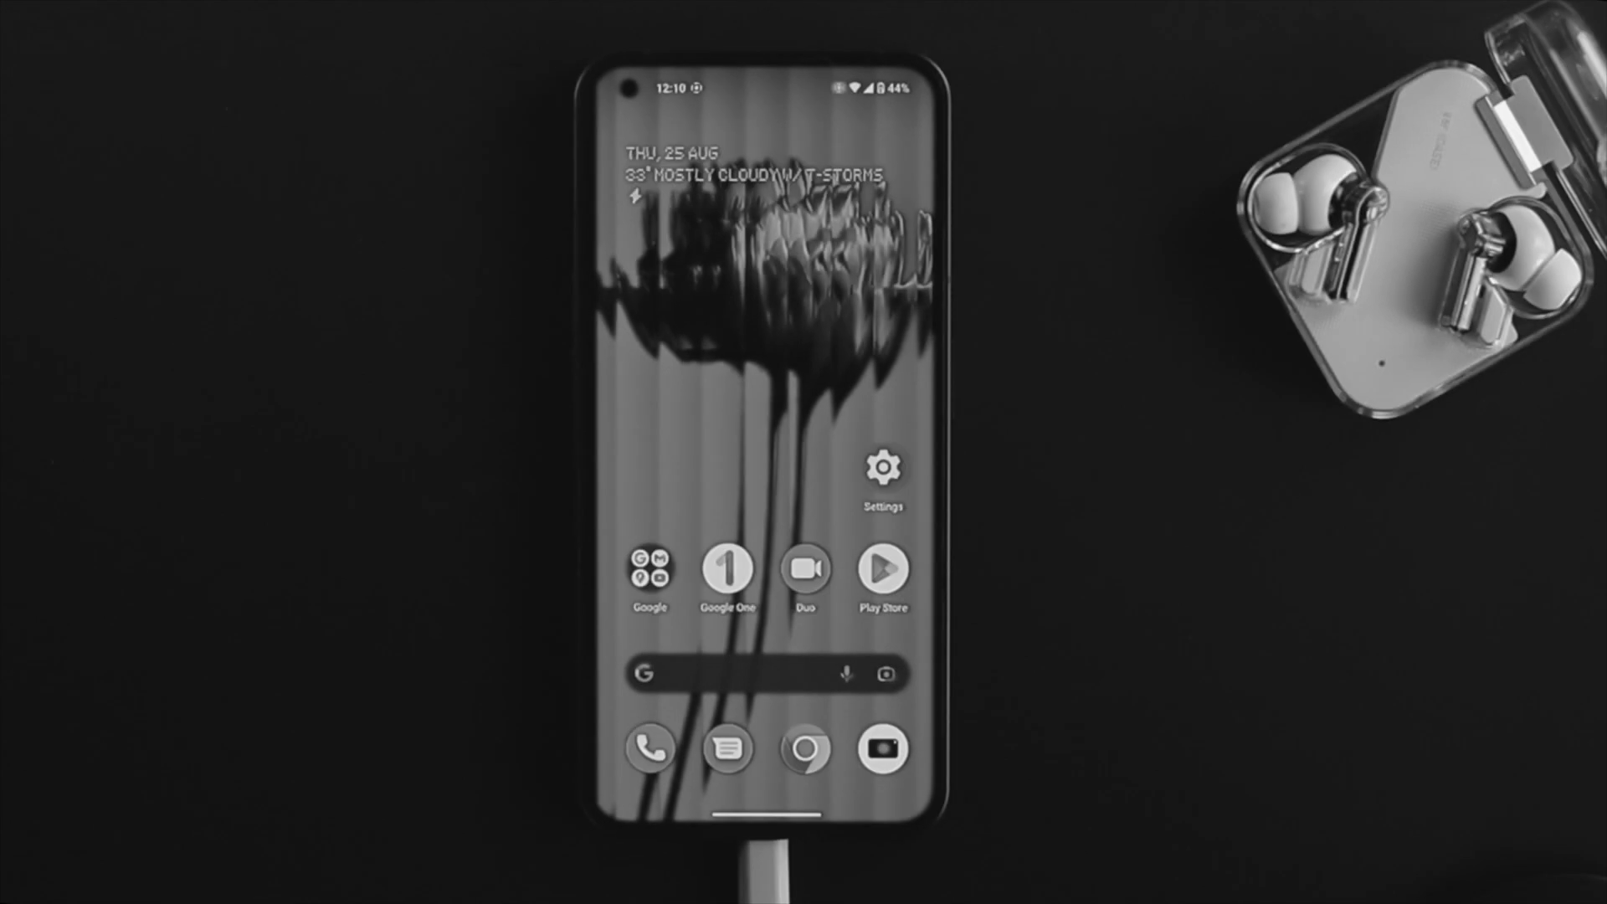
click(882, 467)
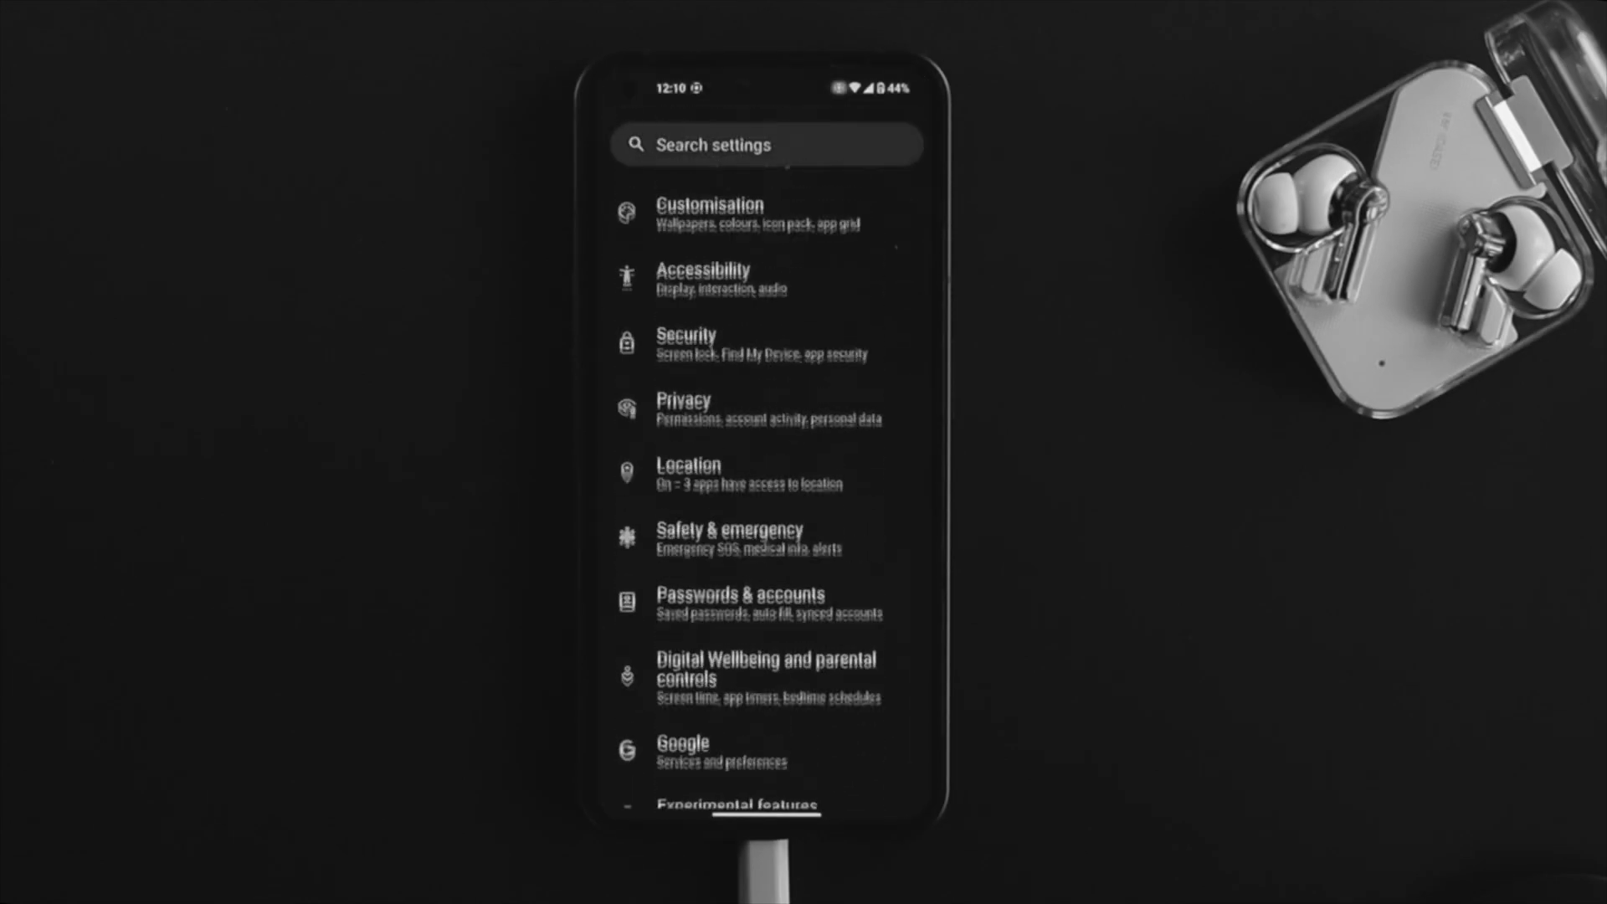
Open System and then the paused System update with its release notes.
scroll(down, 3)
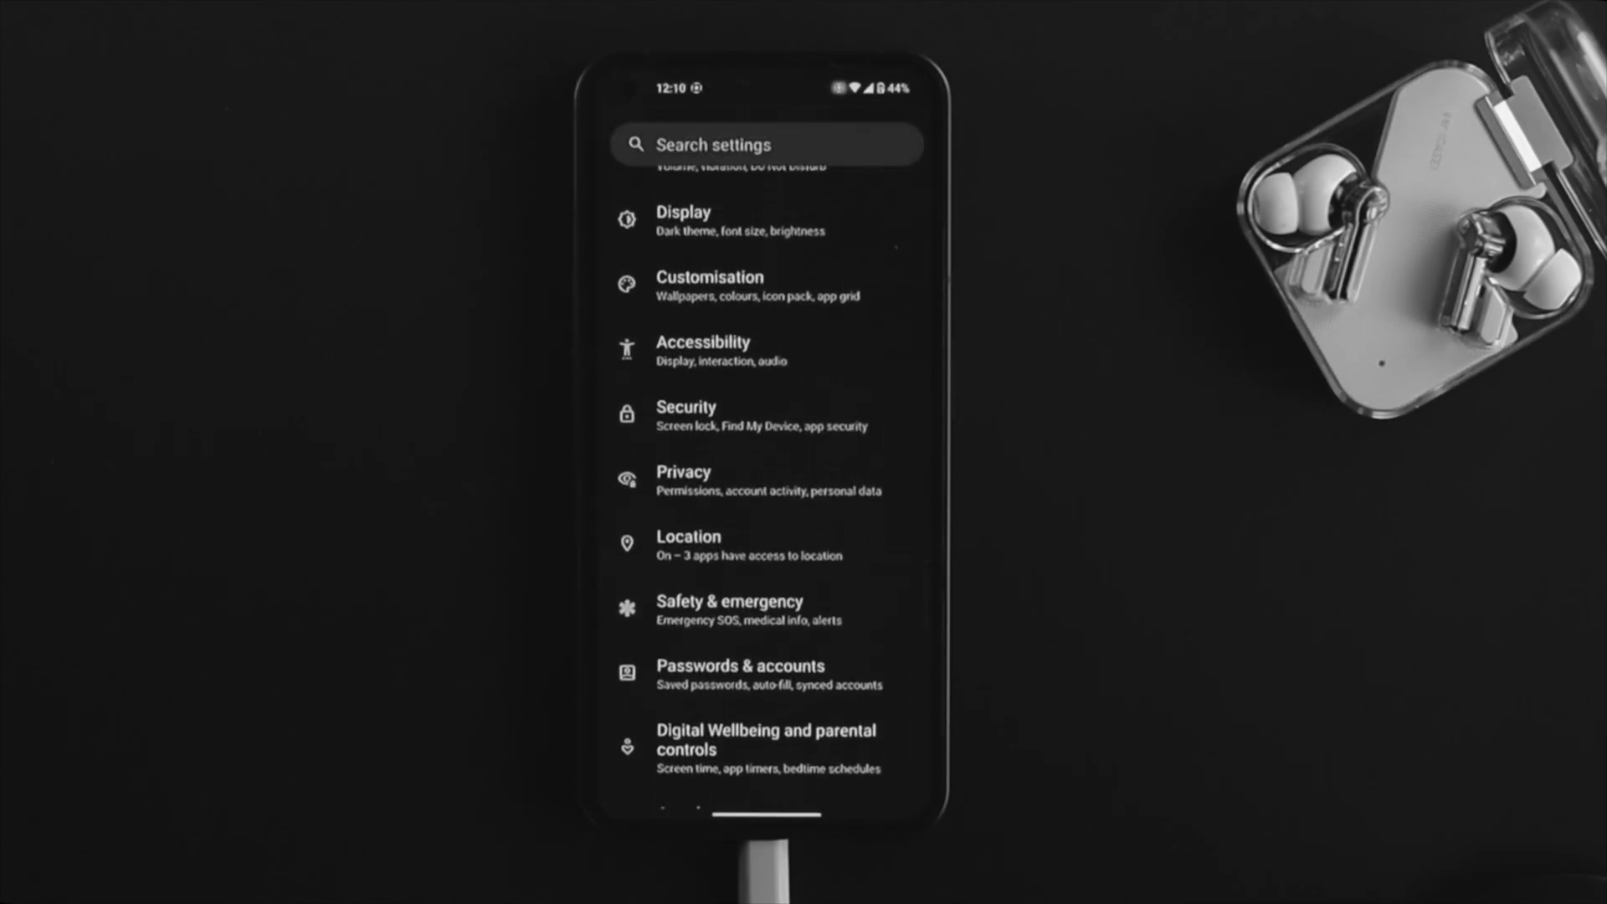
scroll(down, 3)
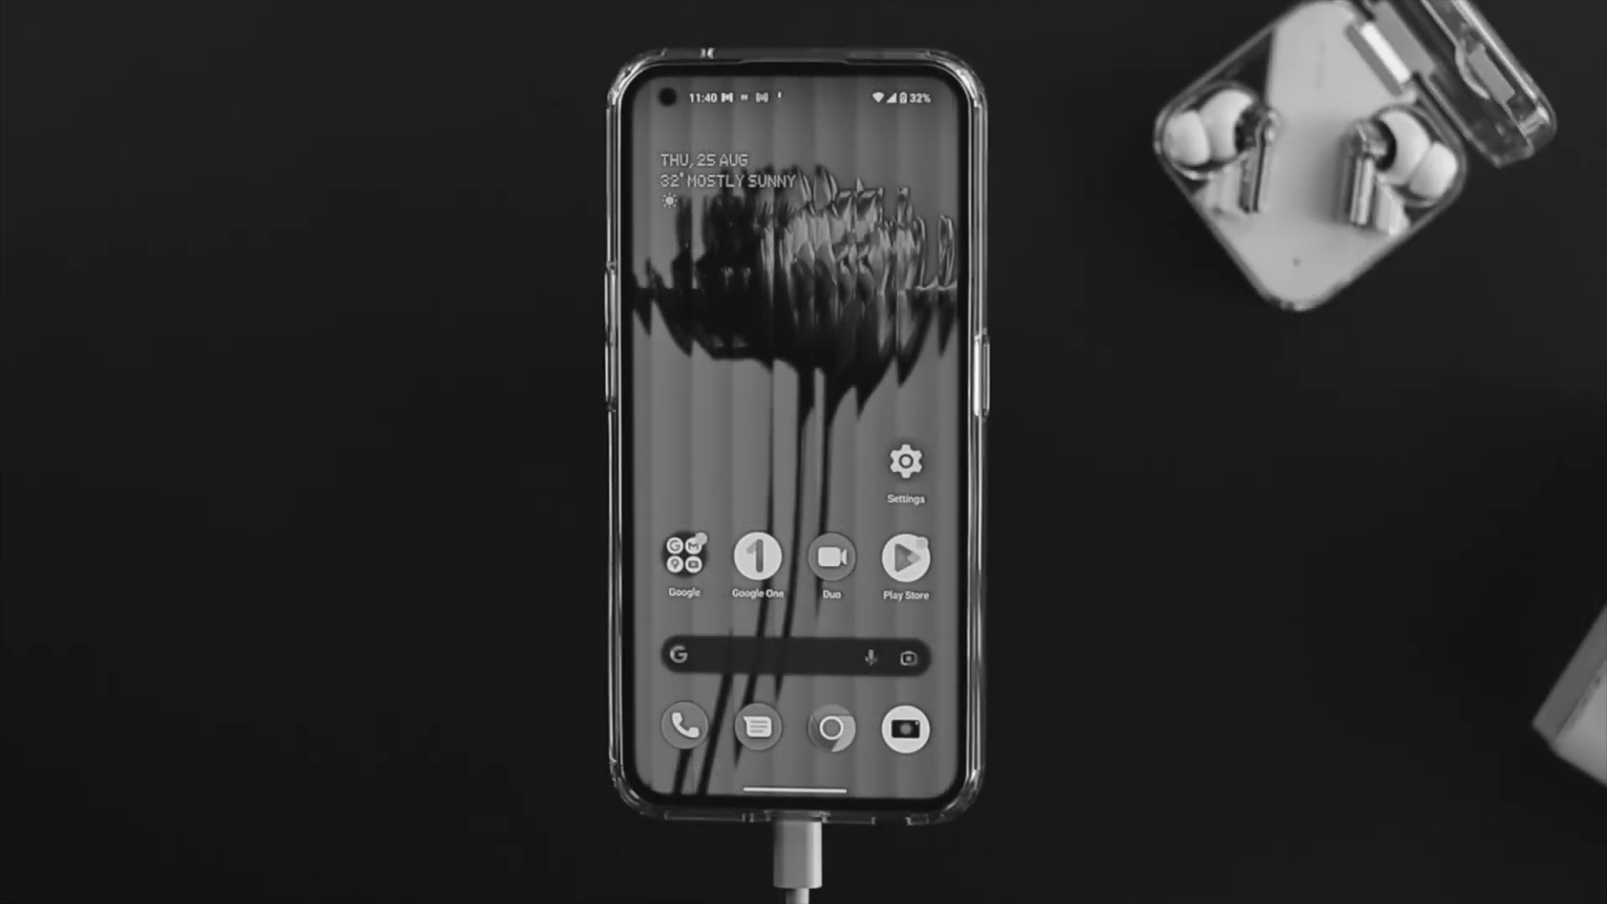
click(902, 461)
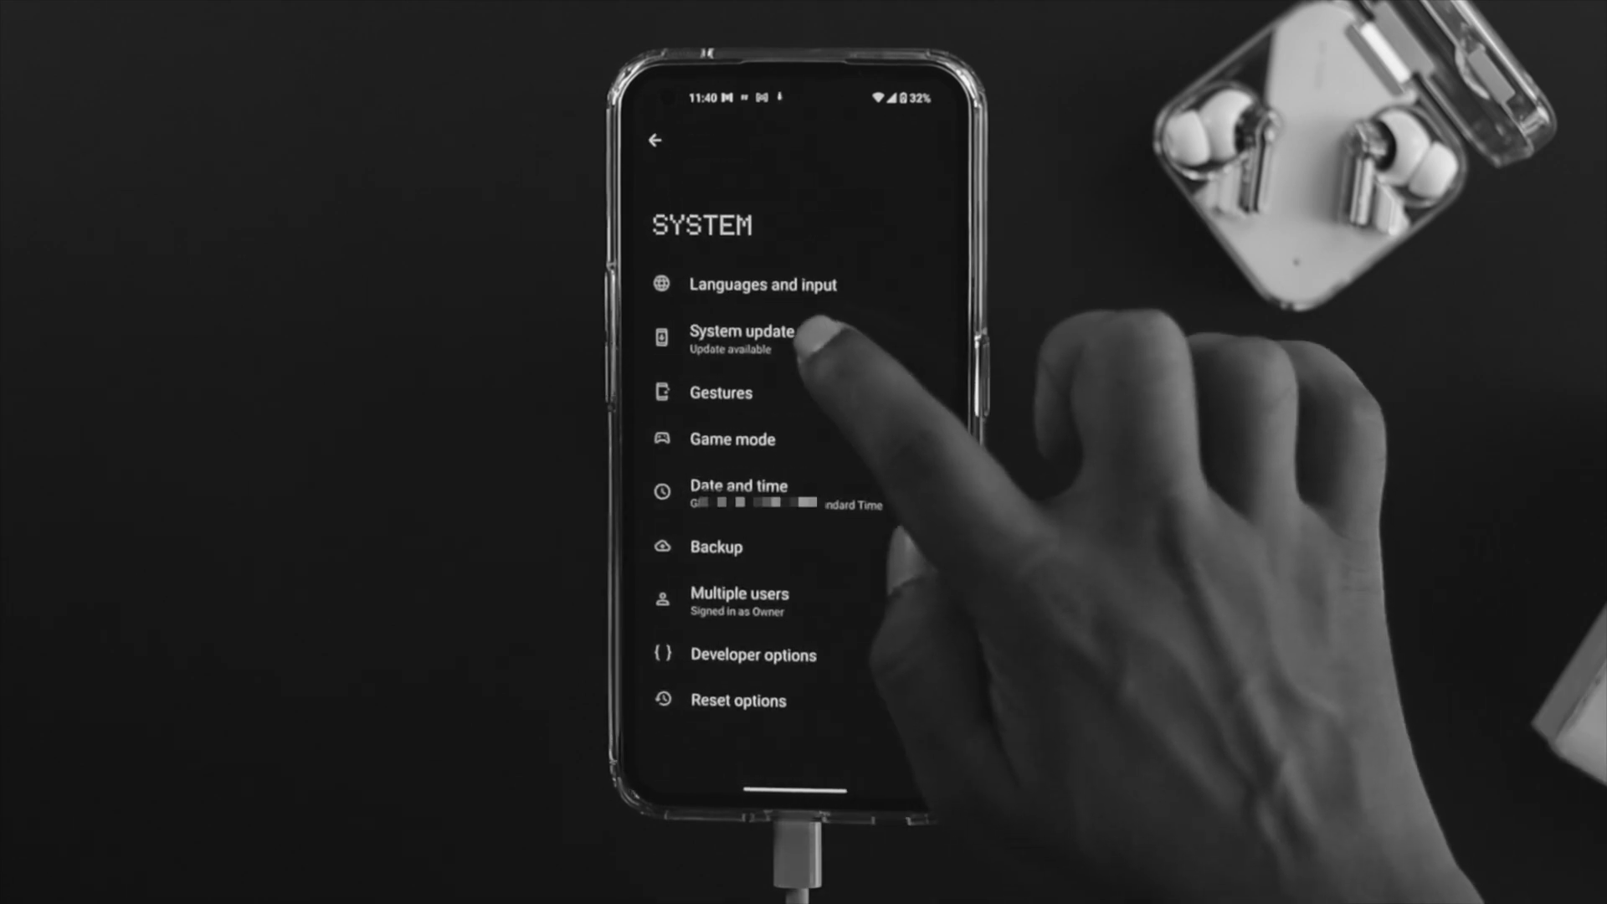
click(740, 330)
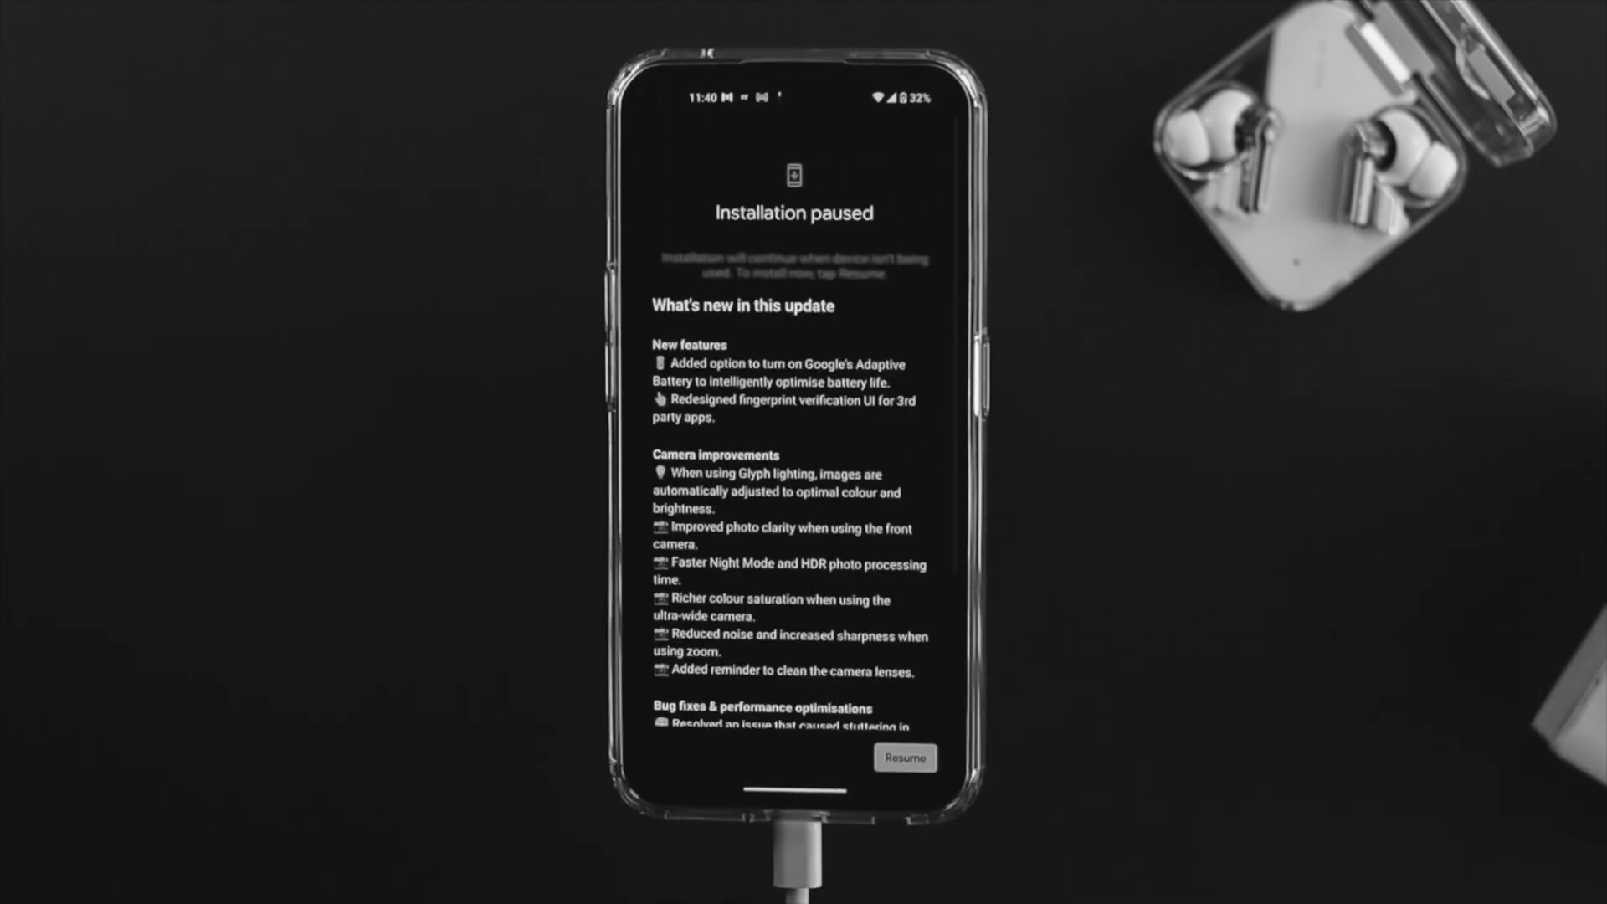